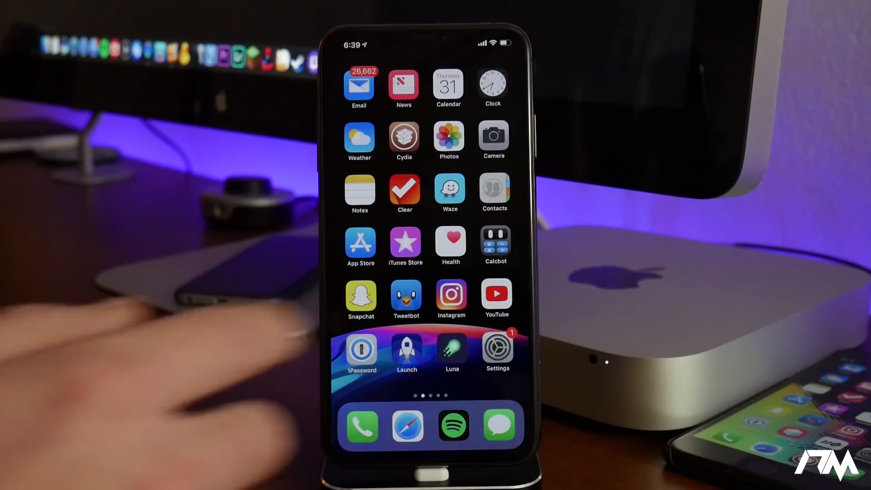
# - Swipe to the last Home Screen page and launch Ignition
pyautogui.hscroll(-3)
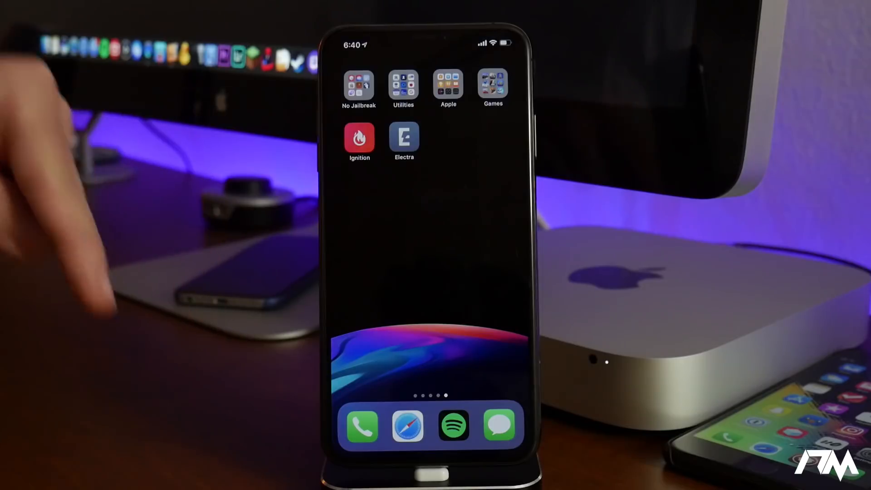
pyautogui.click(360, 137)
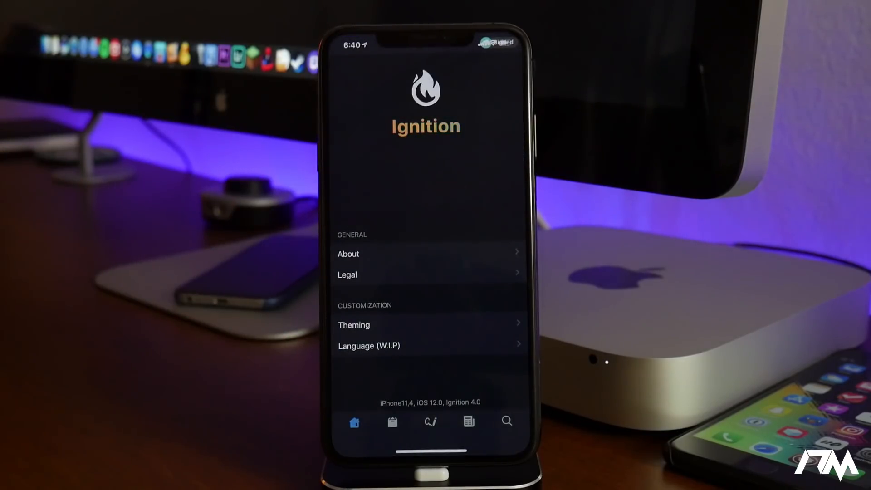
# - From Apps > Jailbreaks, install Unc0ver -new beta and approve the install prompt
pyautogui.click(392, 422)
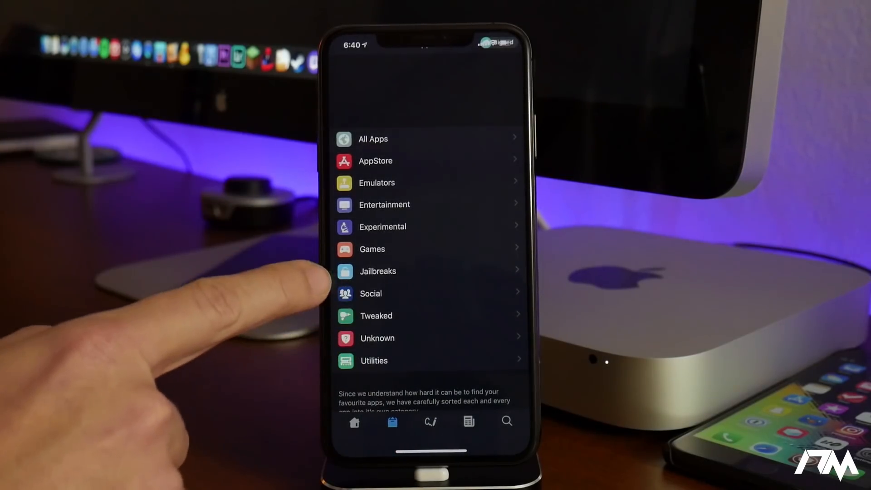
pyautogui.click(377, 271)
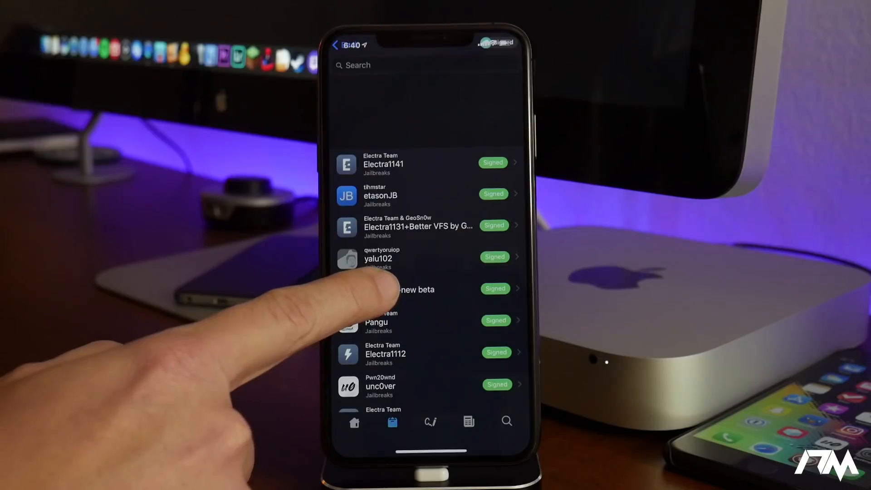
pyautogui.click(414, 289)
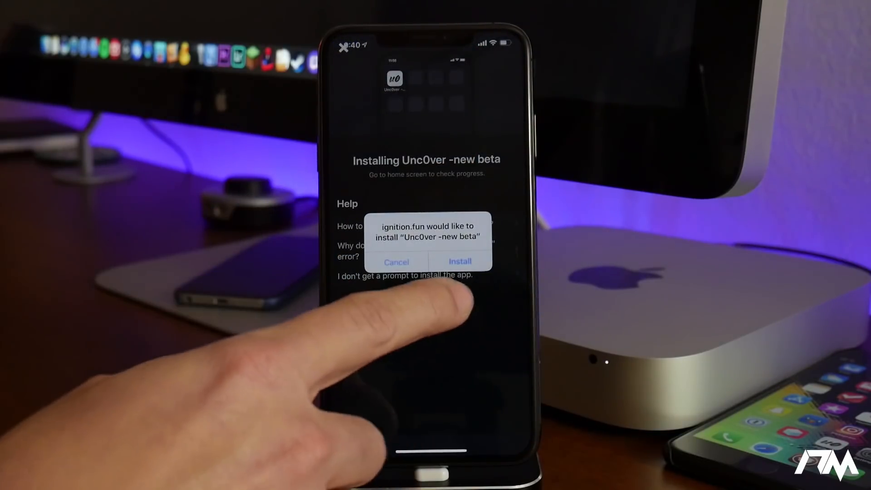
pyautogui.click(460, 261)
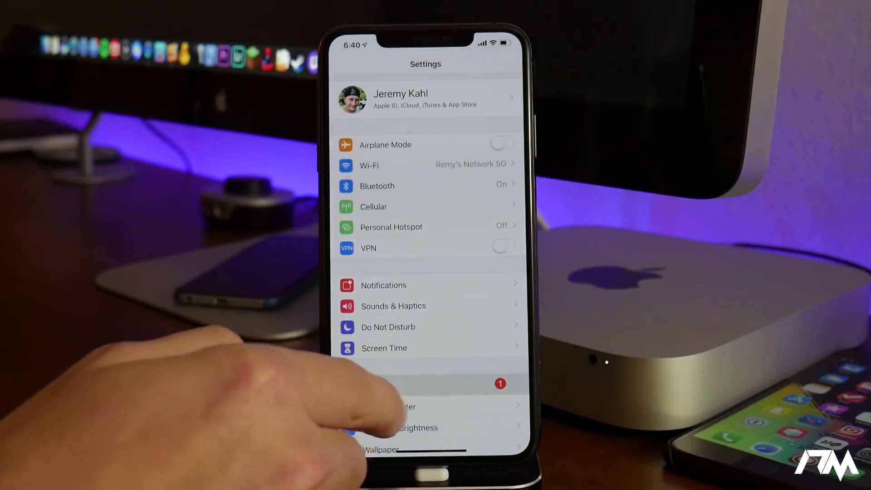
# - Under General > Profiles & Device Management, trust China Mobile Group Heilongjiang and confirm
pyautogui.click(406, 389)
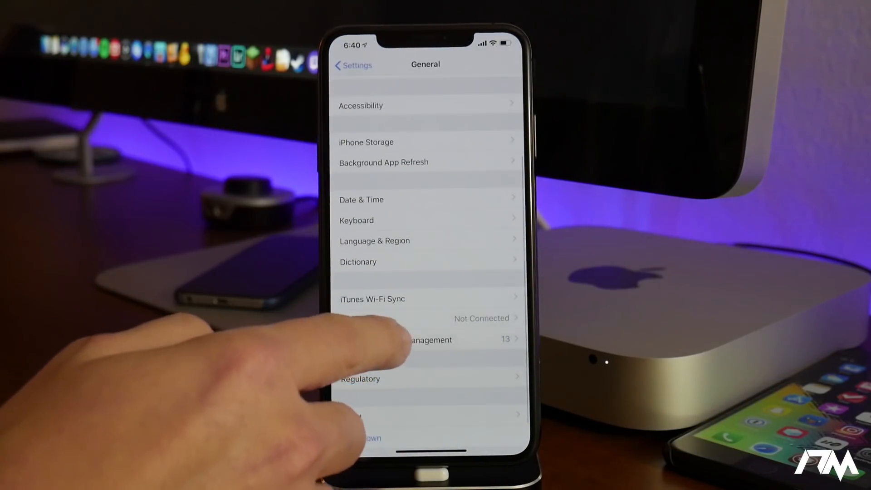
pyautogui.click(425, 340)
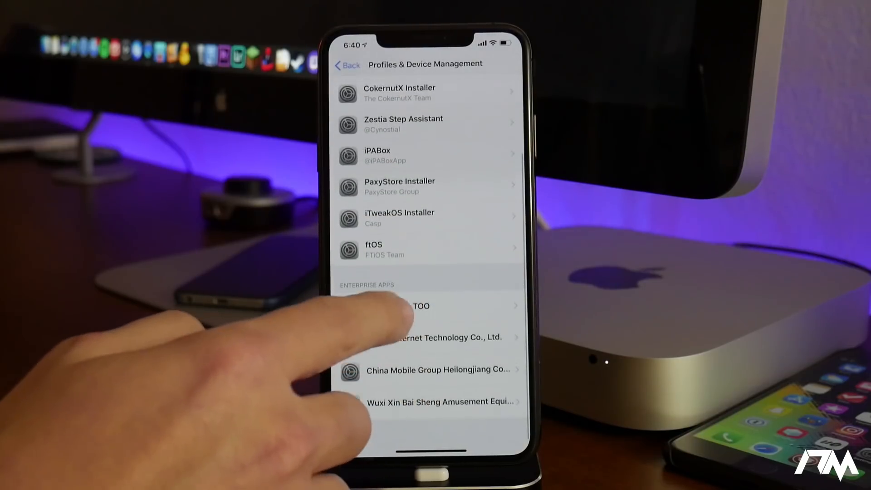
pyautogui.click(425, 306)
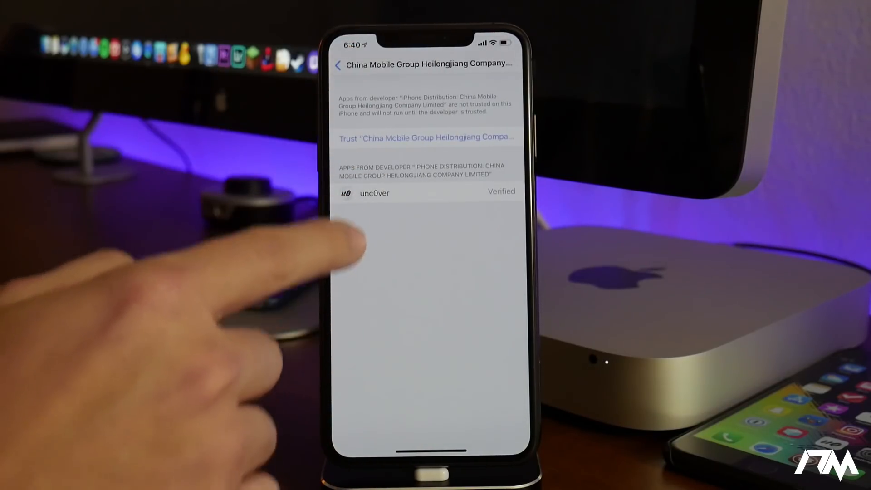
pyautogui.click(426, 138)
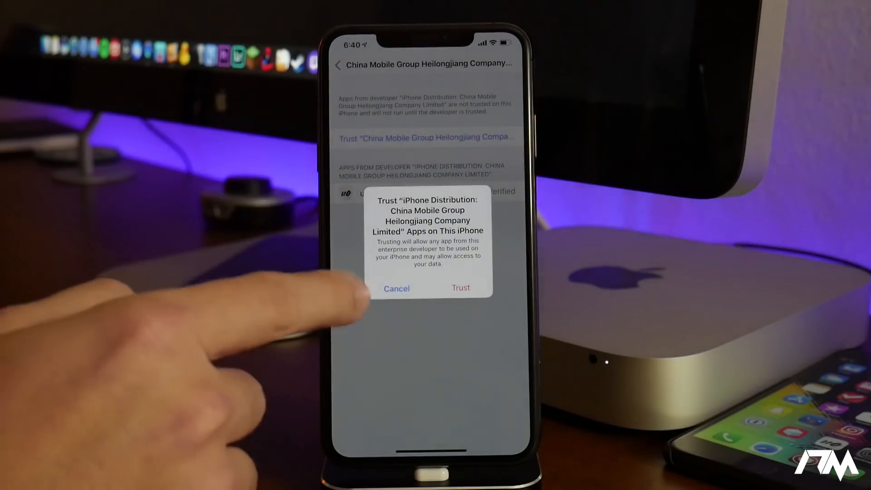
pyautogui.click(461, 287)
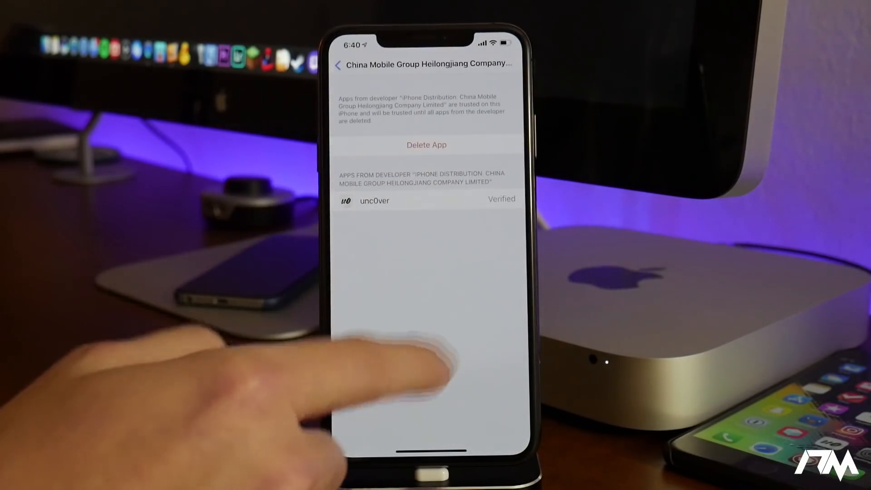